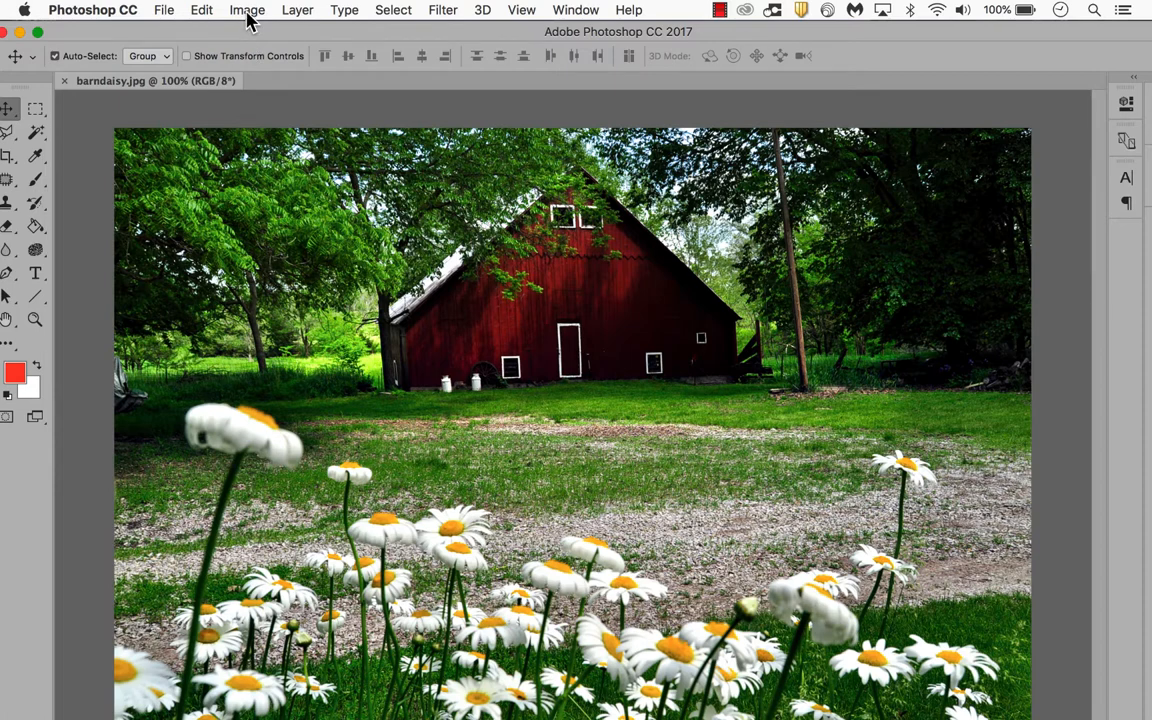
# Open the Image menu to reach the Adjustments submenu for the barn photo
pyautogui.click(247, 9)
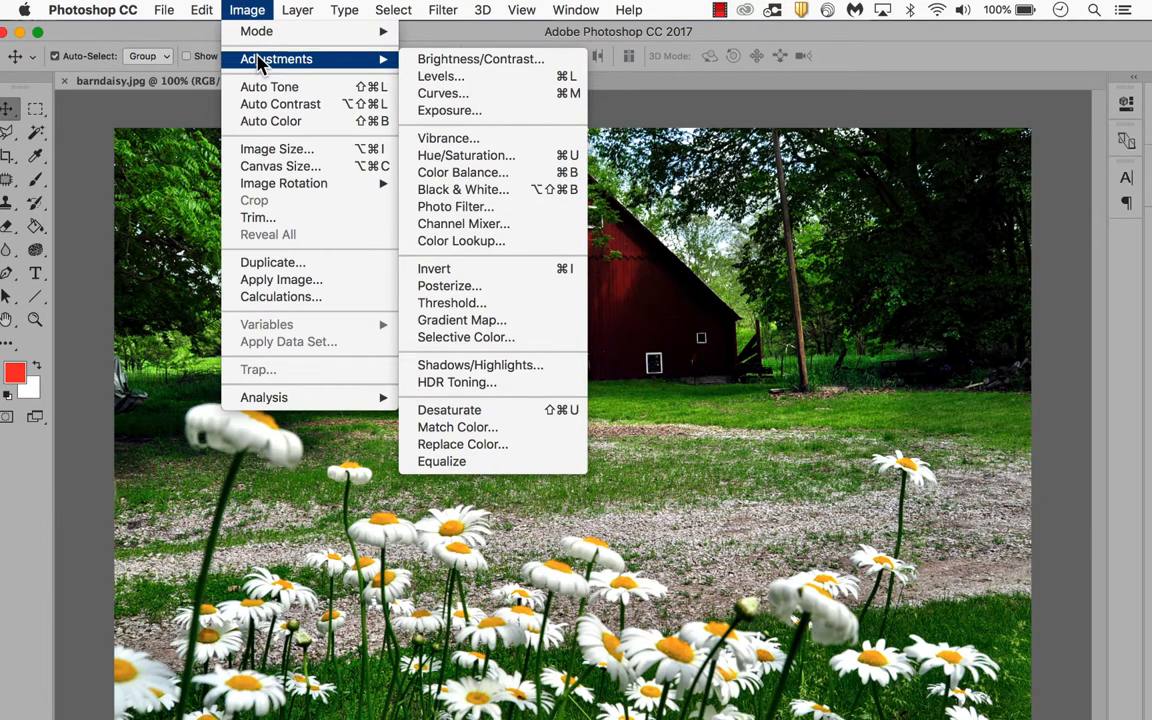
pyautogui.moveTo(478, 110)
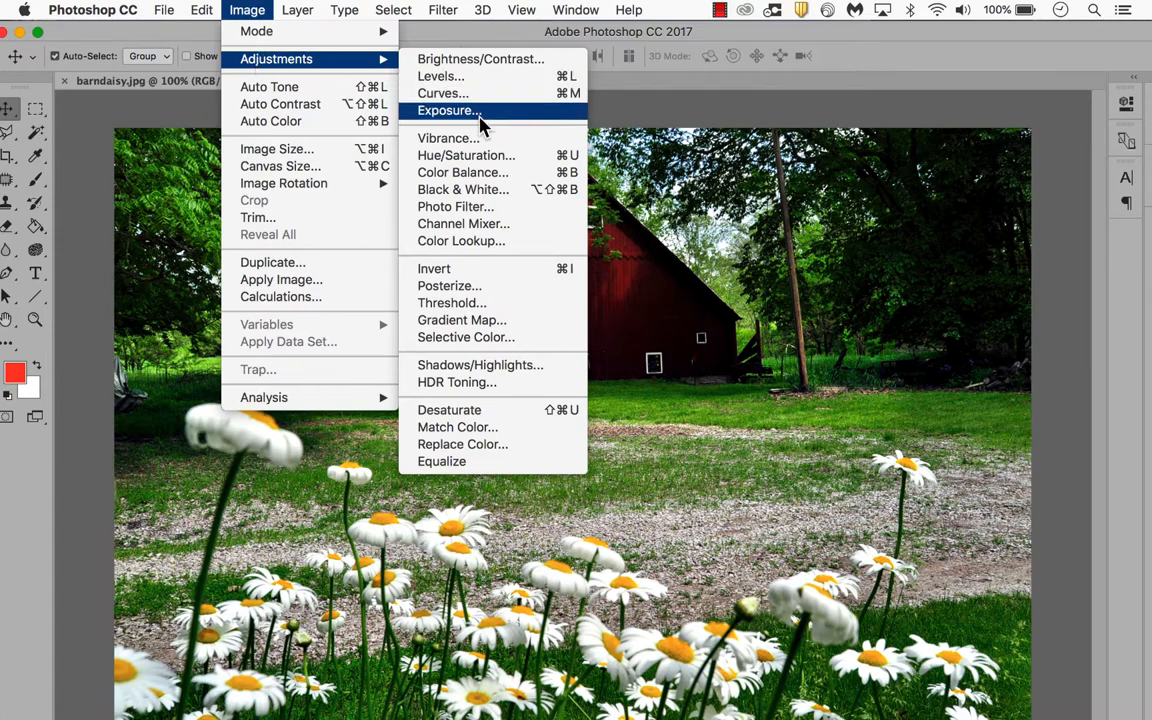
pyautogui.moveTo(463, 189)
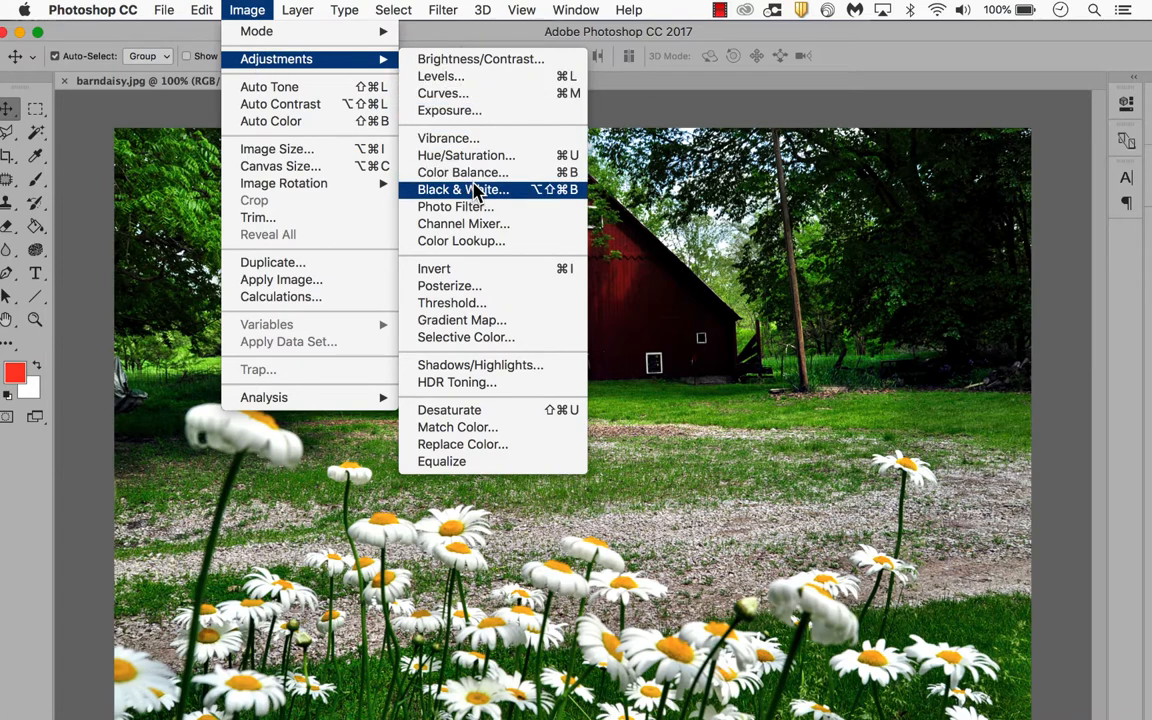
# Choose Black & White from Adjustments to preview the photo in default grayscale
pyautogui.click(463, 189)
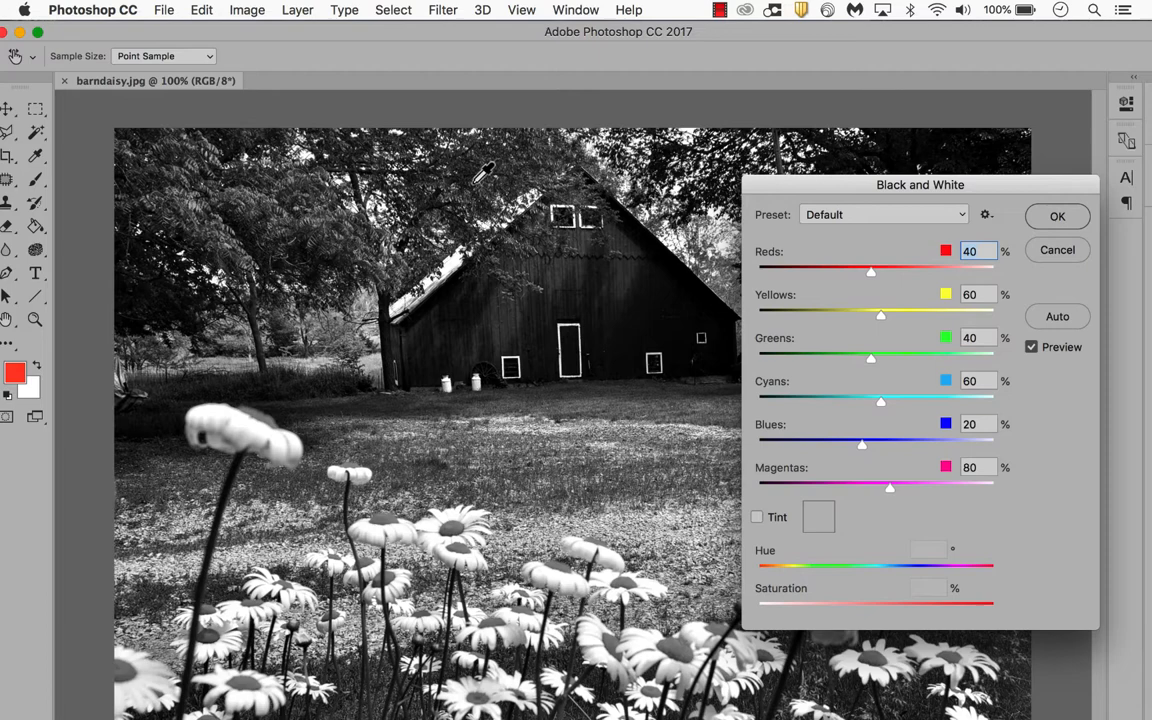
pyautogui.moveTo(900, 290)
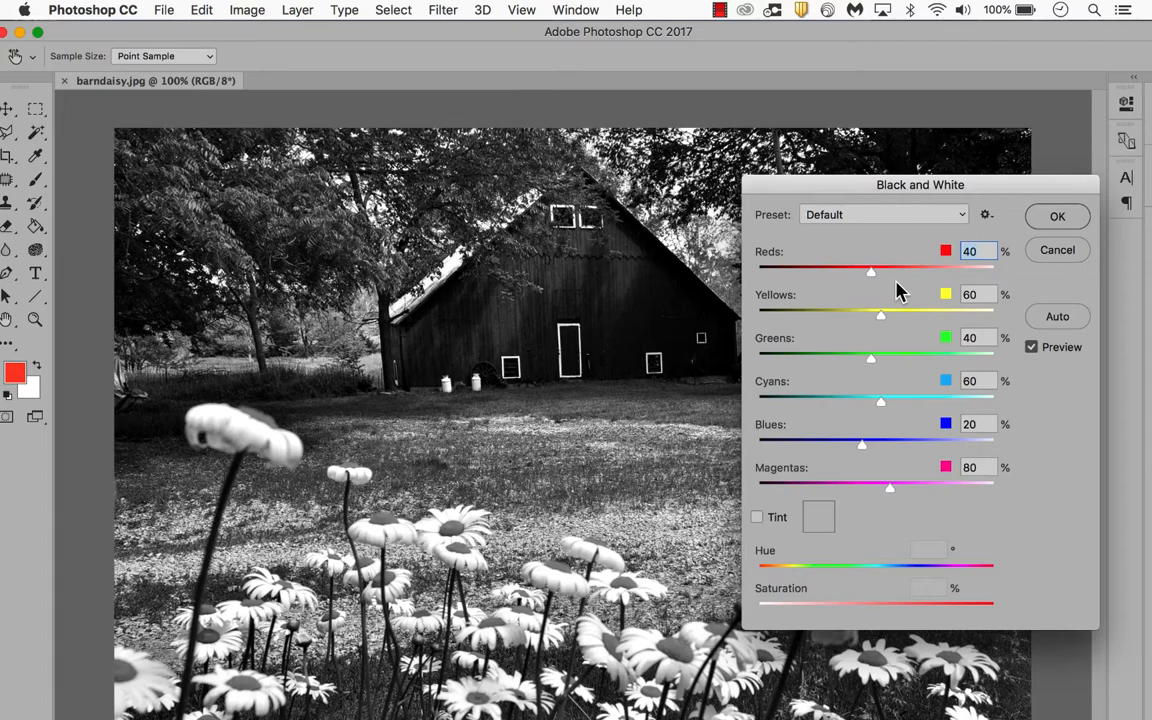
pyautogui.moveTo(890, 272)
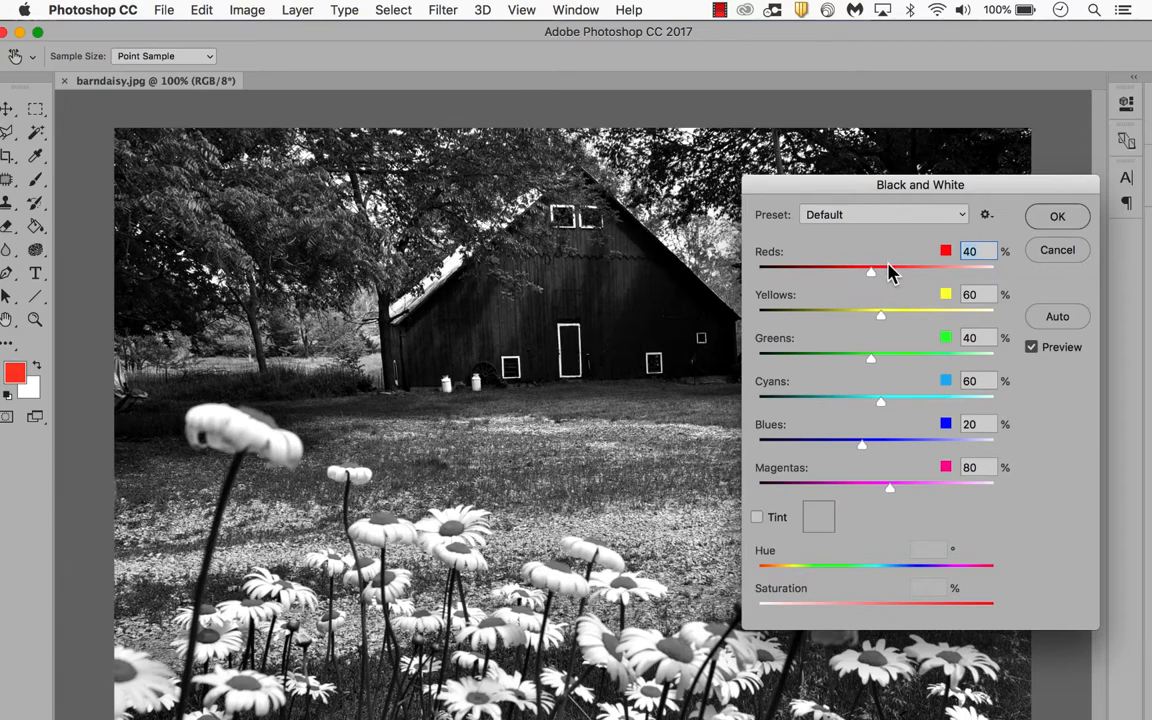
# Set the Black and White sliders to Reds 144%, Blues -200% and Greens 45%
pyautogui.moveTo(870, 270); pyautogui.dragTo(905, 270)
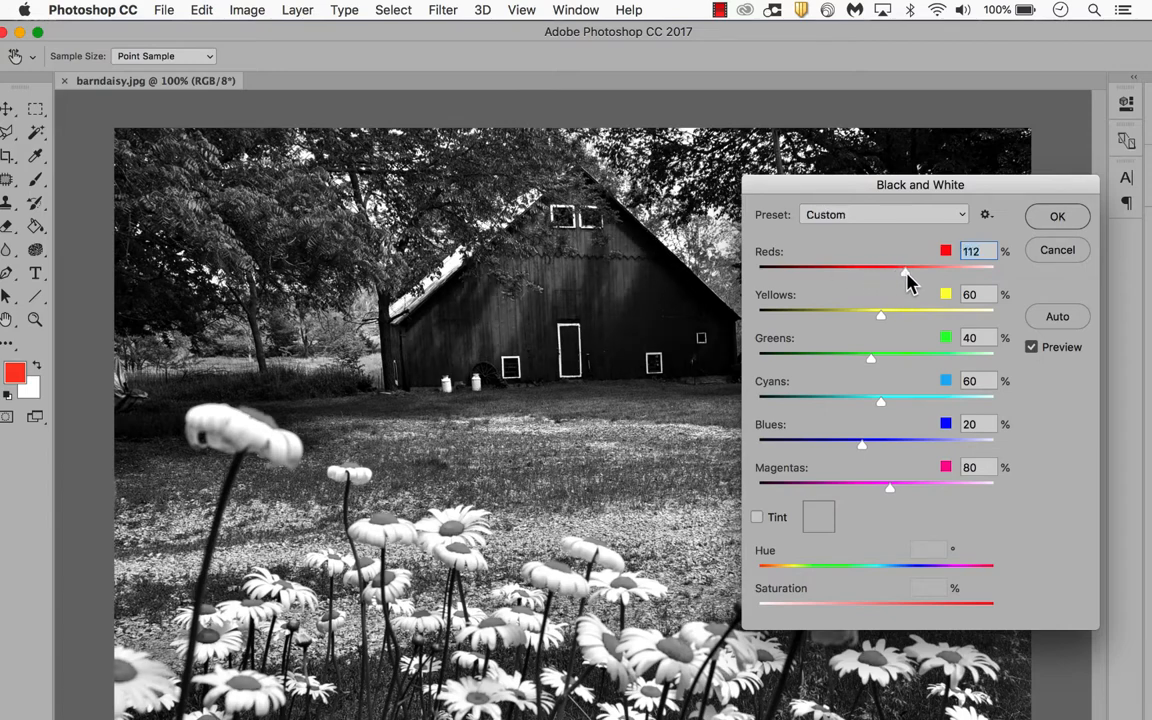
pyautogui.moveTo(905, 270); pyautogui.dragTo(925, 270)
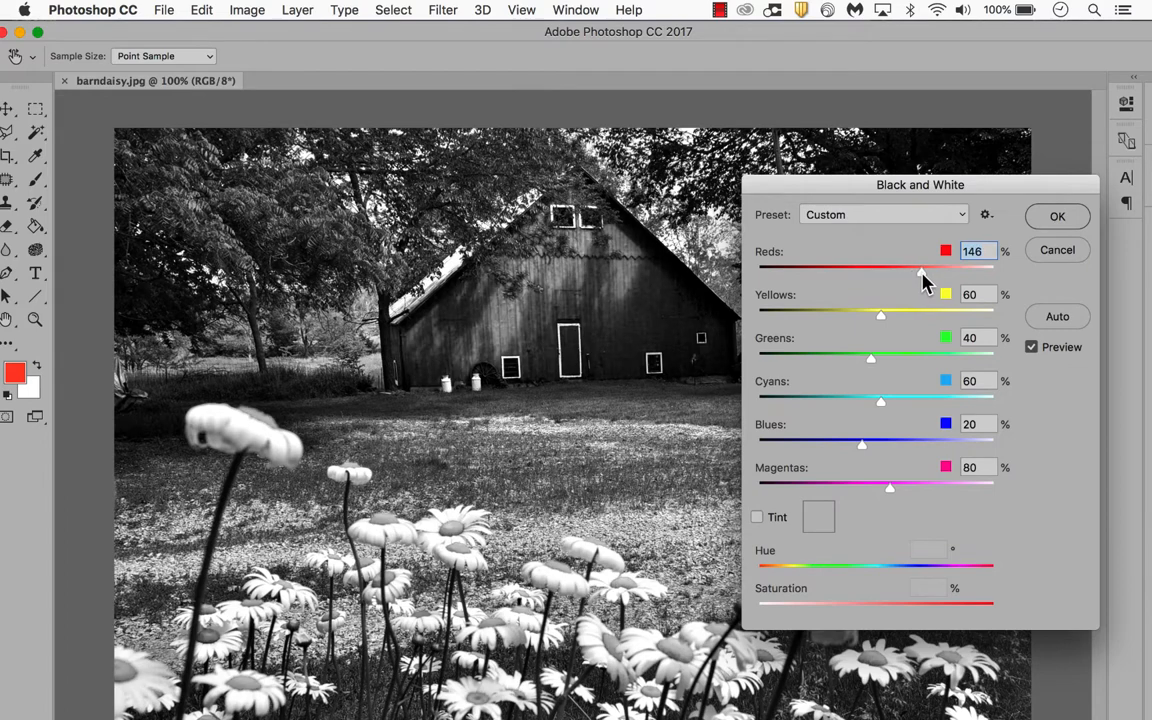
pyautogui.moveTo(922, 271); pyautogui.dragTo(920, 271)
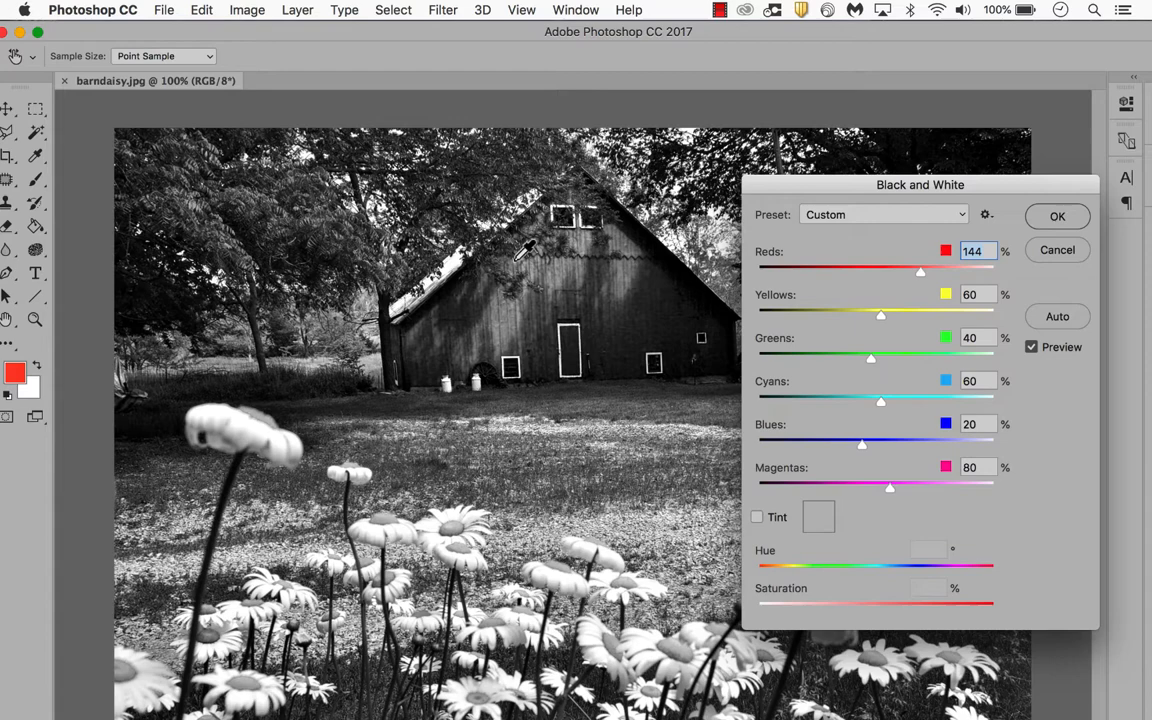
pyautogui.moveTo(865, 442)
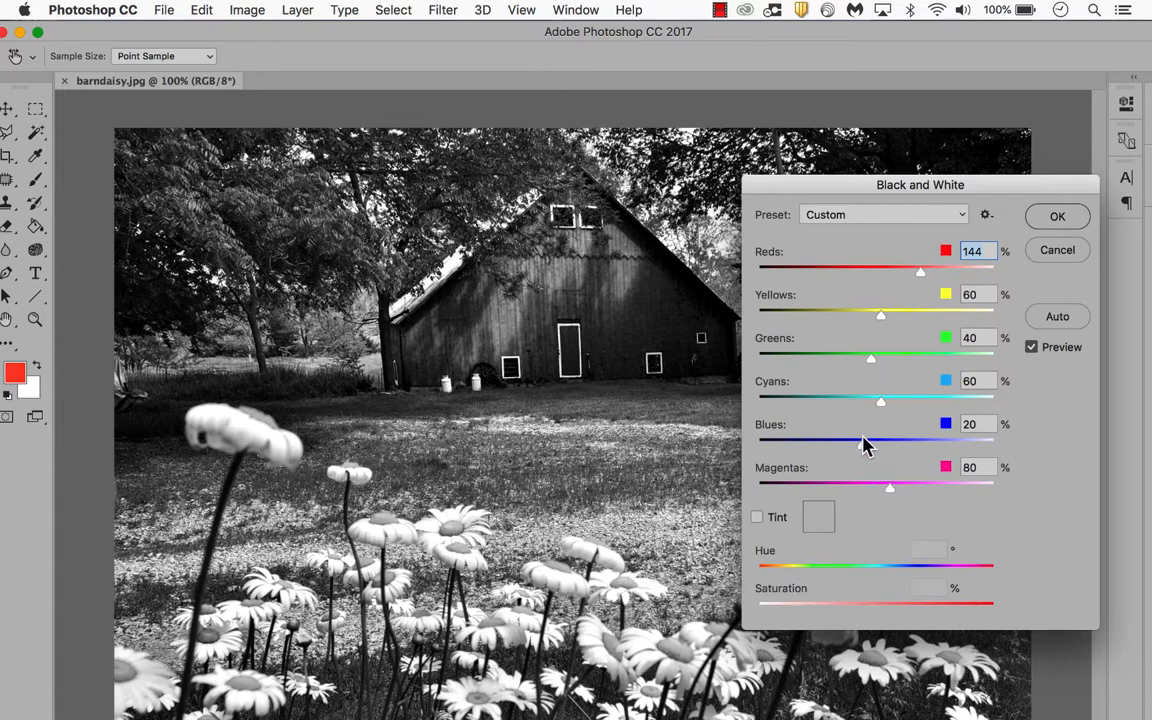
pyautogui.moveTo(865, 440); pyautogui.dragTo(770, 440)
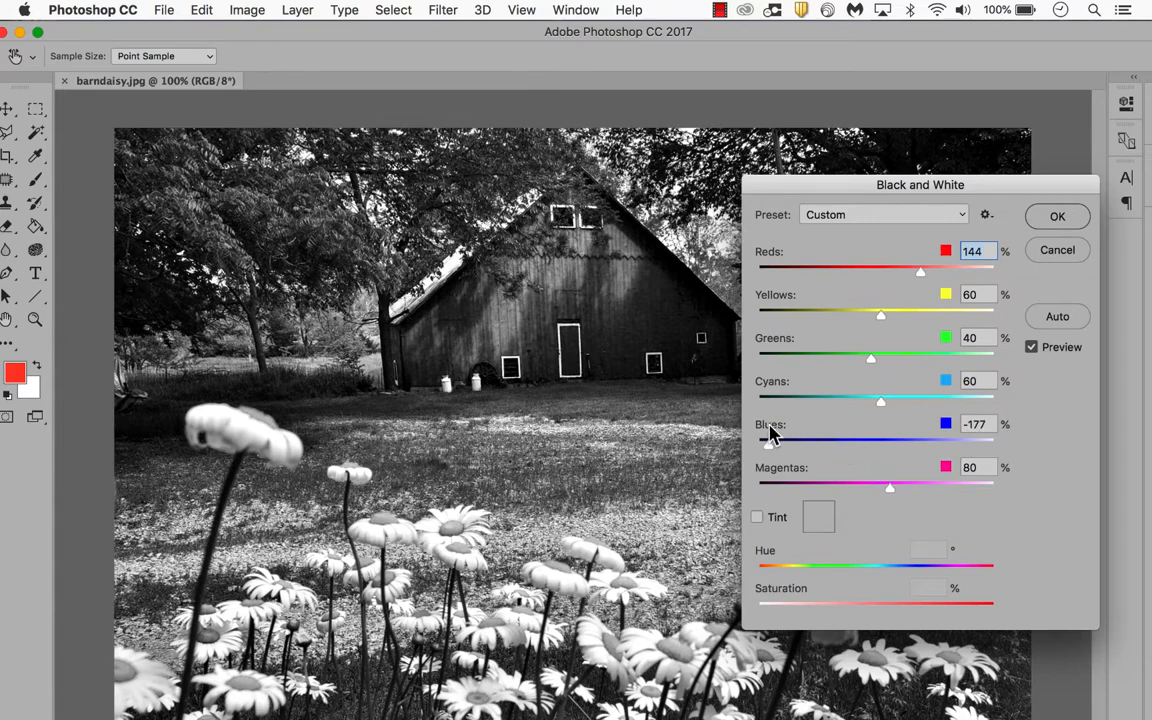
pyautogui.moveTo(770, 443); pyautogui.dragTo(757, 443)
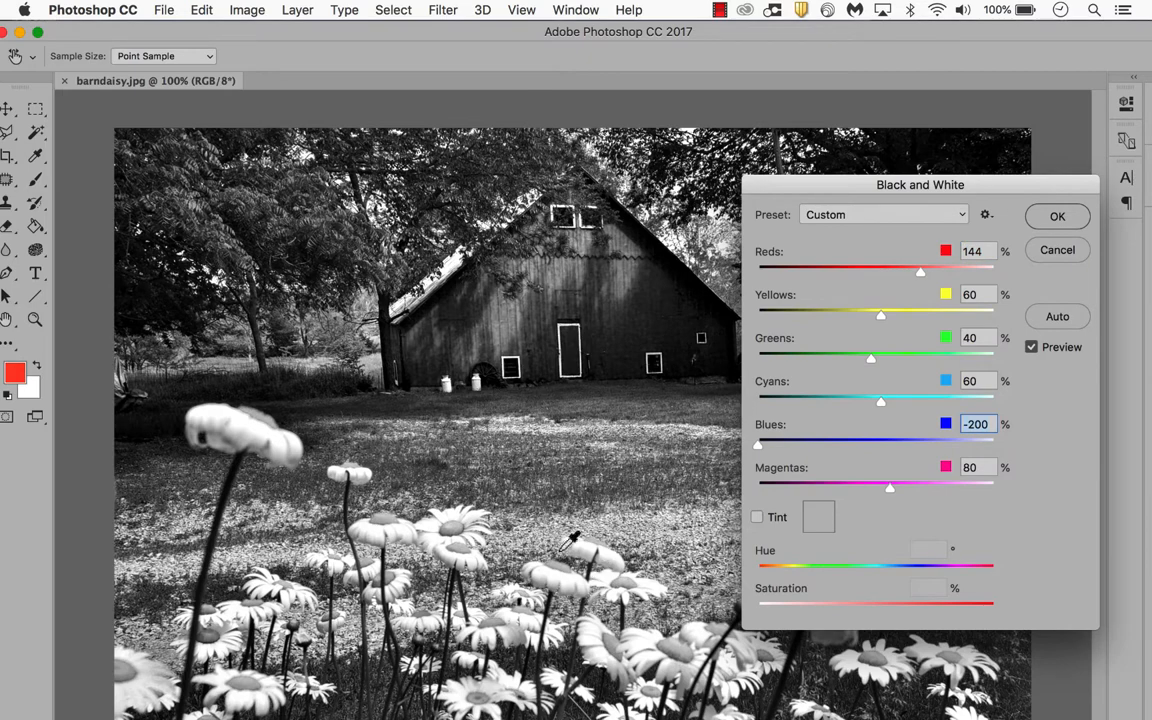
pyautogui.moveTo(835, 300)
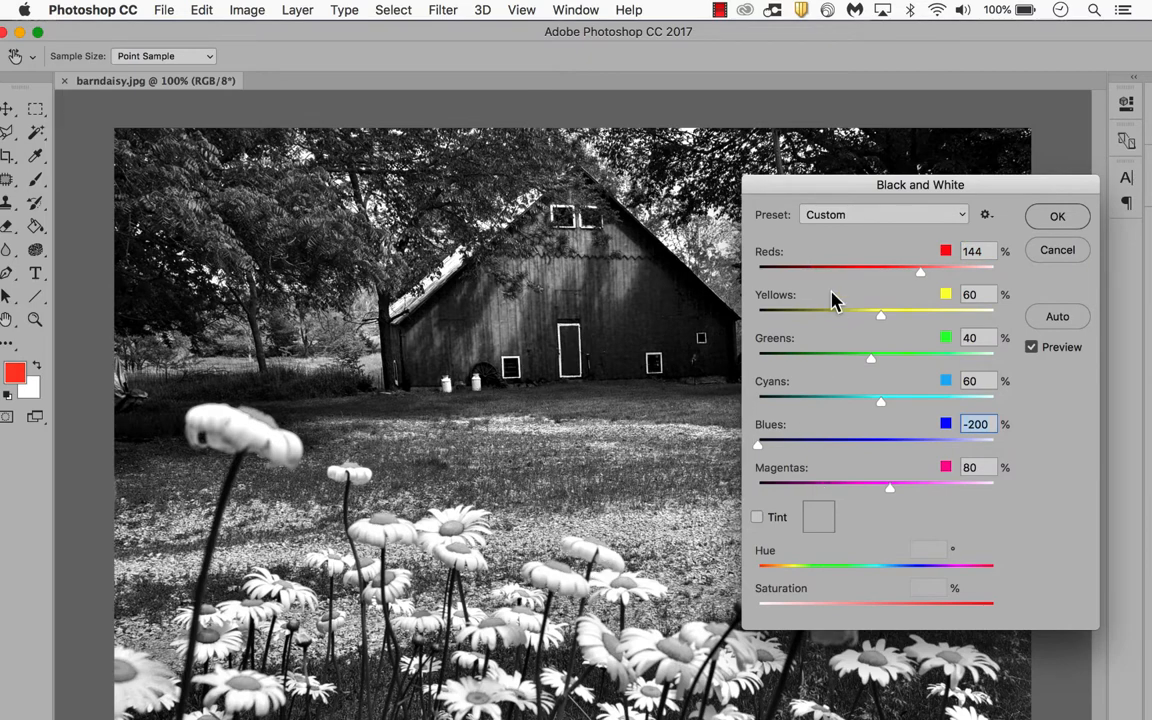
pyautogui.moveTo(870, 359); pyautogui.dragTo(820, 359)
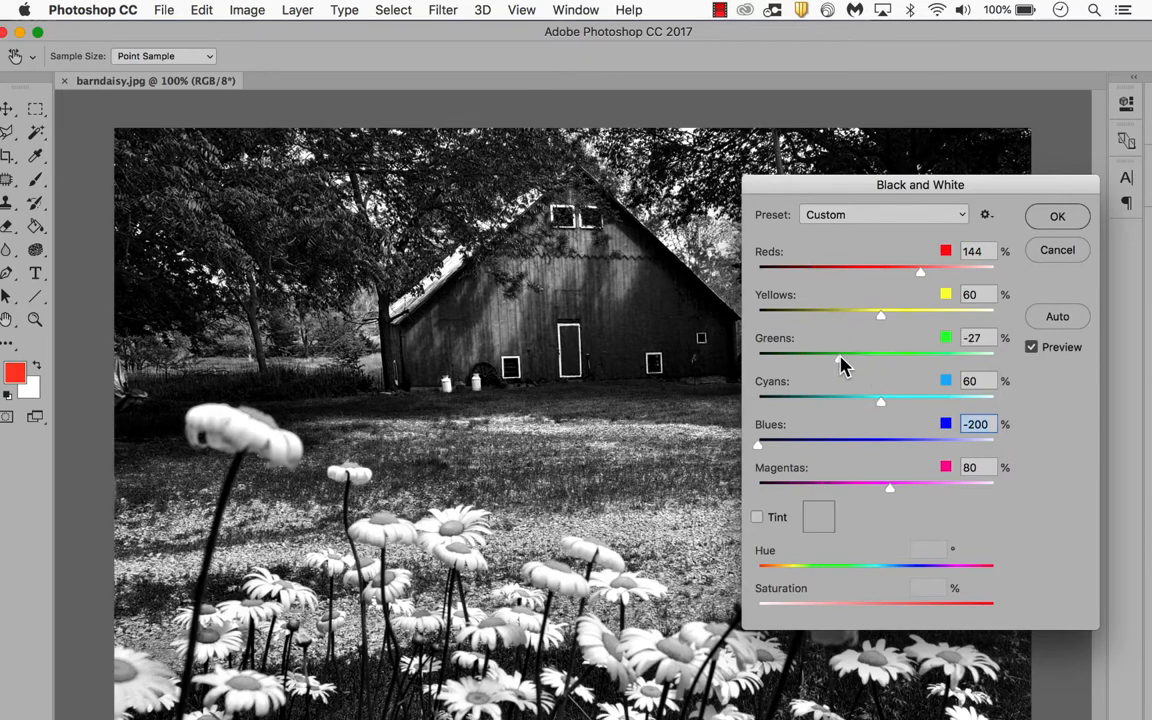
pyautogui.moveTo(834, 357); pyautogui.dragTo(862, 357)
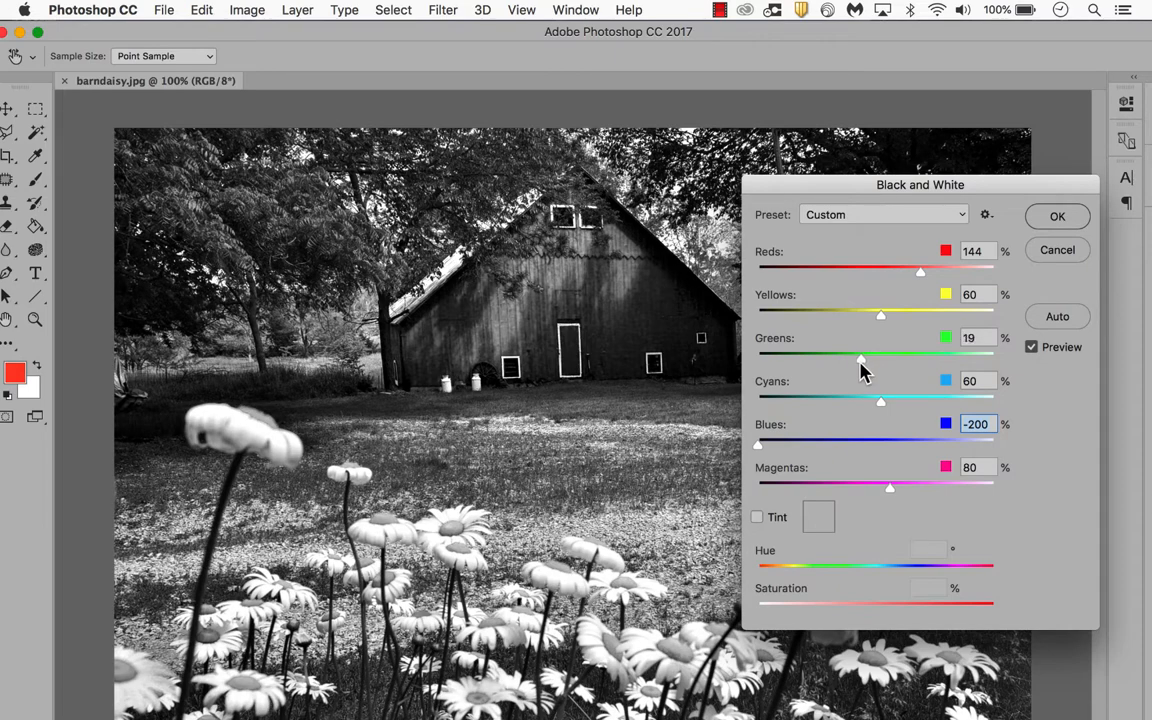
pyautogui.moveTo(861, 357); pyautogui.dragTo(878, 357)
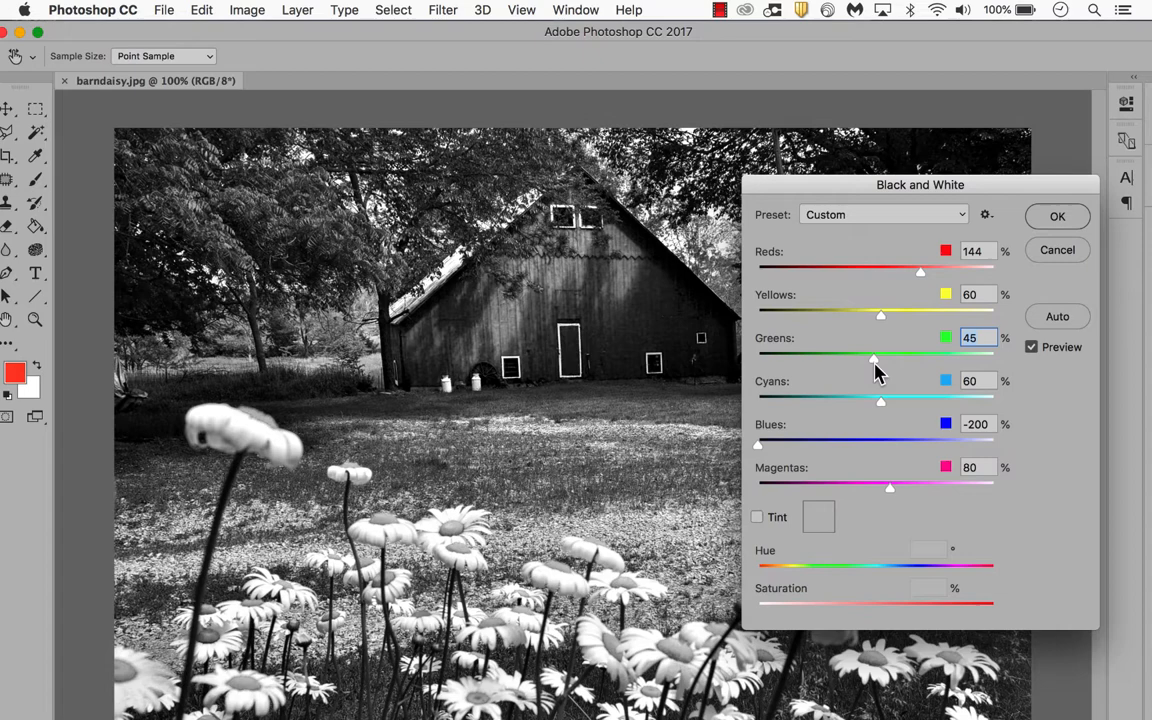
pyautogui.moveTo(758, 517)
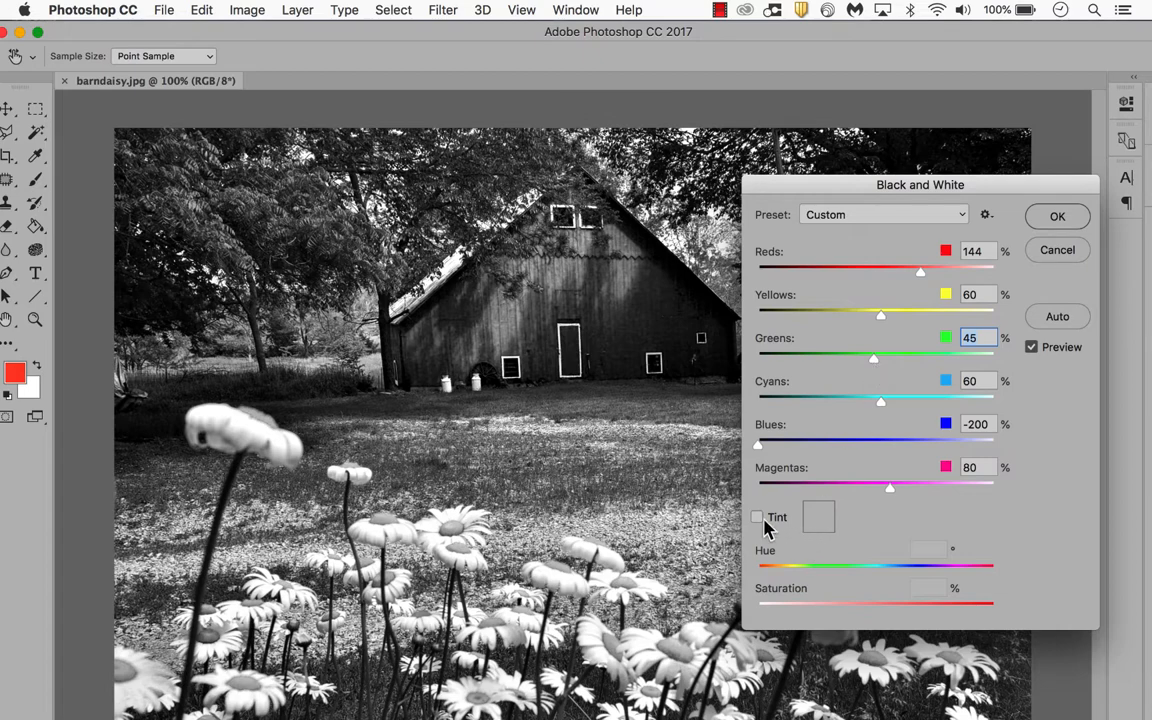
# Try a tint at hue 66 and saturation 17%, then disable Tint and apply
pyautogui.click(757, 517)
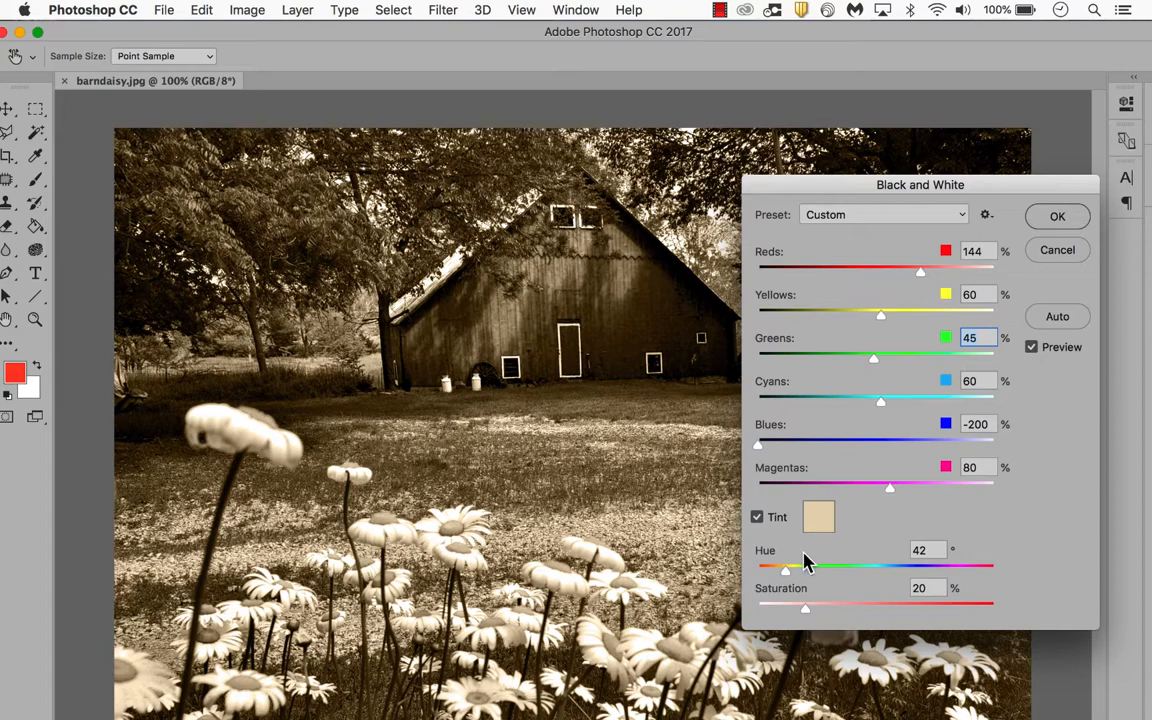
pyautogui.moveTo(790, 567); pyautogui.dragTo(900, 567)
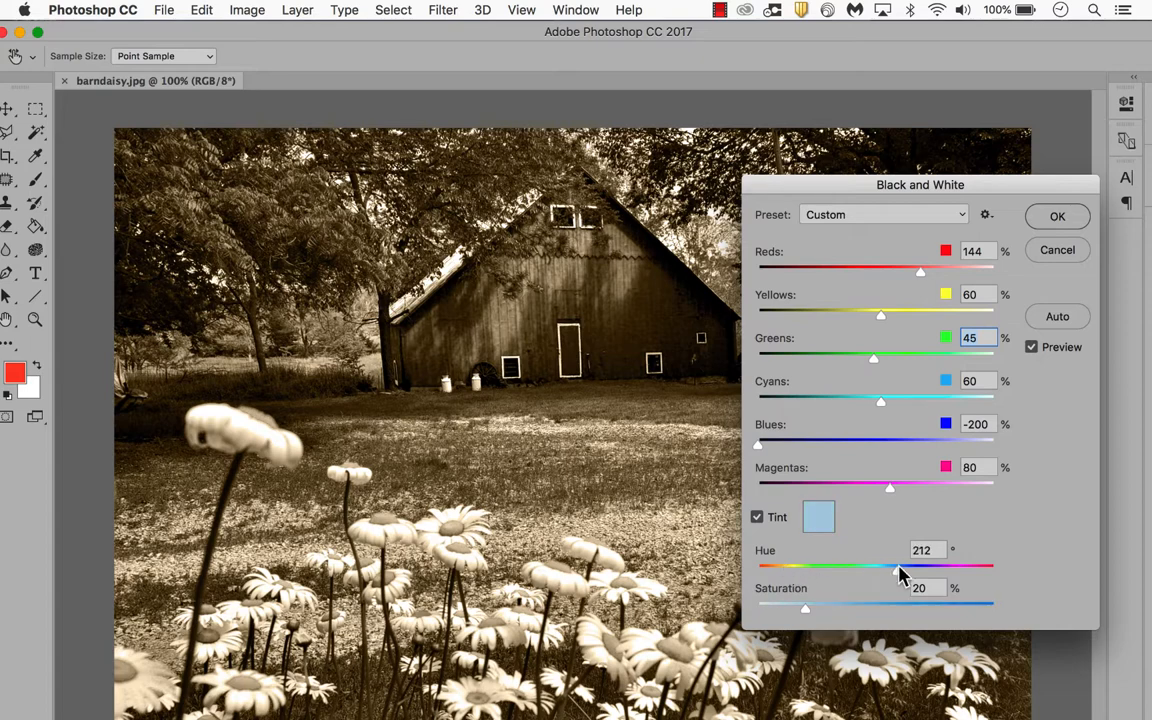
pyautogui.moveTo(890, 568); pyautogui.dragTo(805, 568)
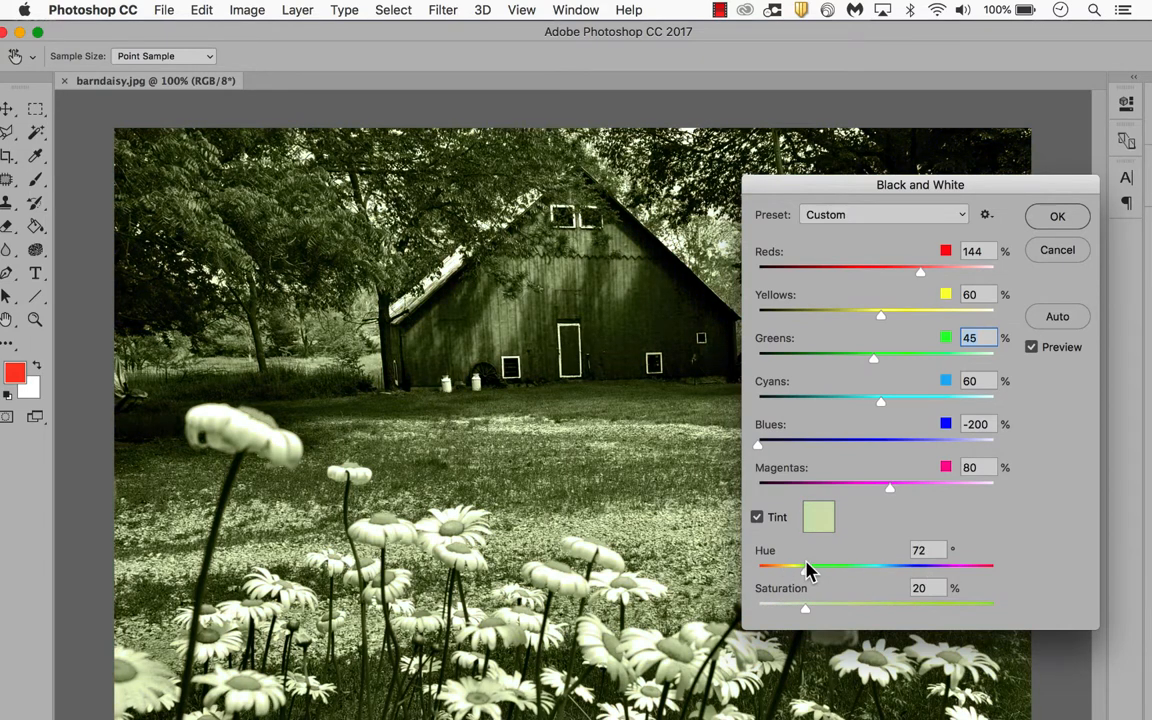
pyautogui.moveTo(808, 568); pyautogui.dragTo(801, 568)
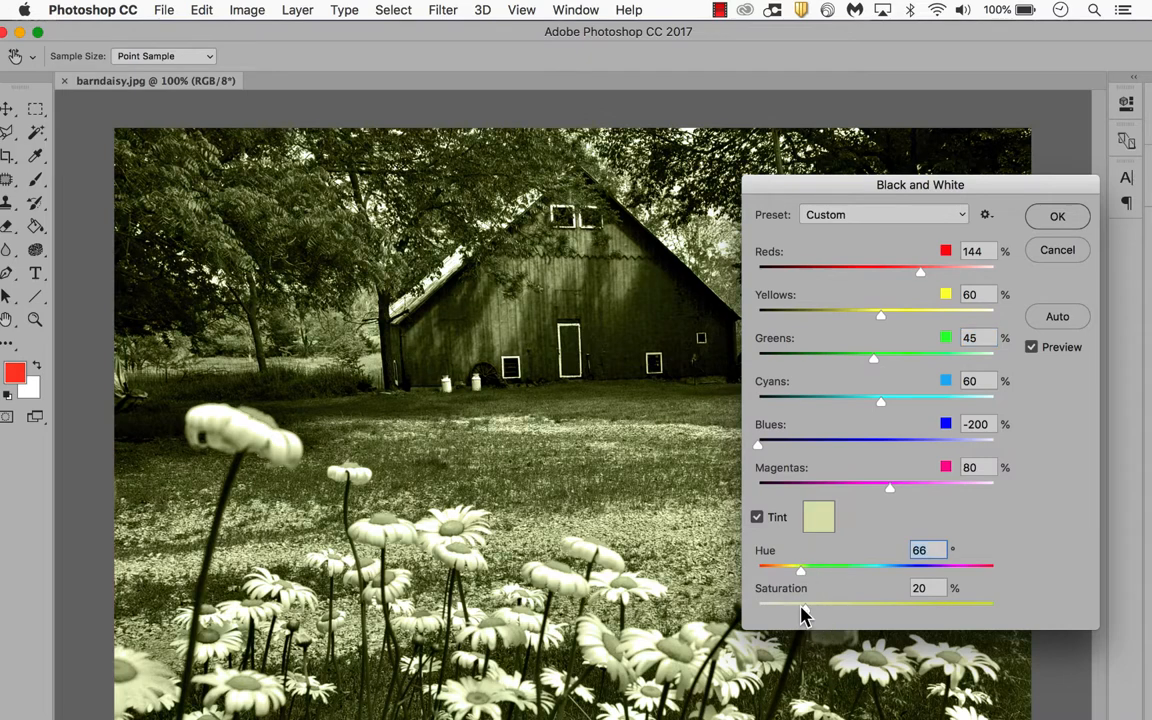
pyautogui.moveTo(808, 605); pyautogui.dragTo(790, 605)
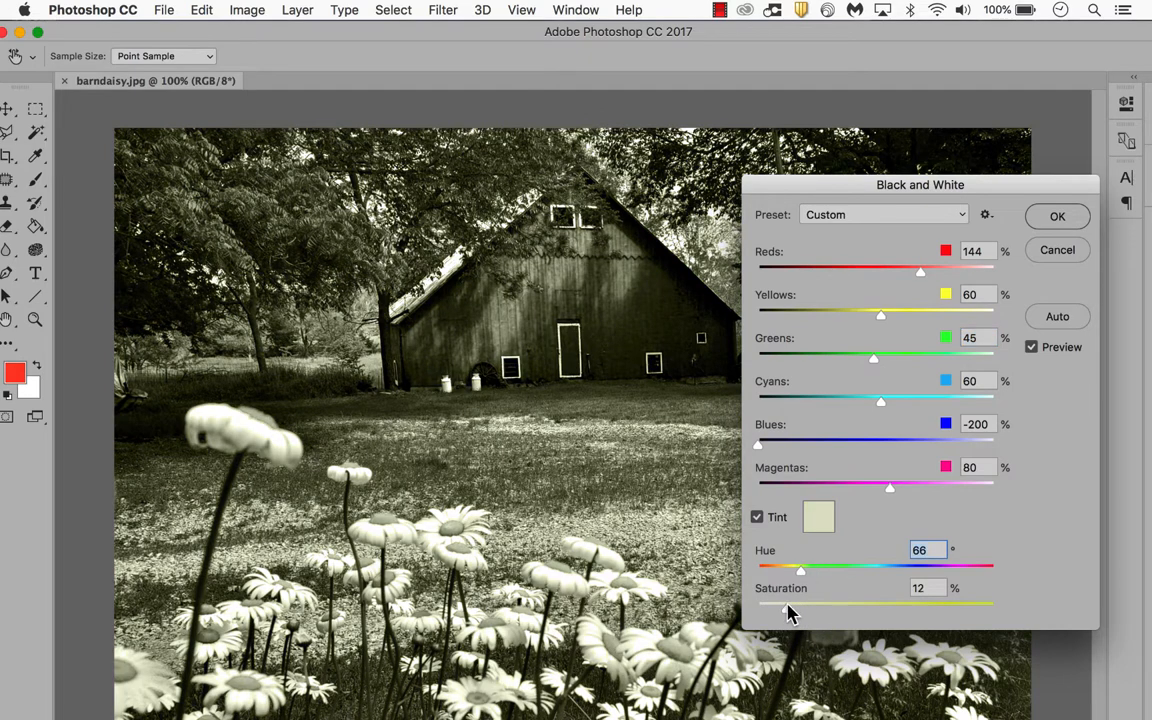
pyautogui.moveTo(800, 605); pyautogui.dragTo(828, 605)
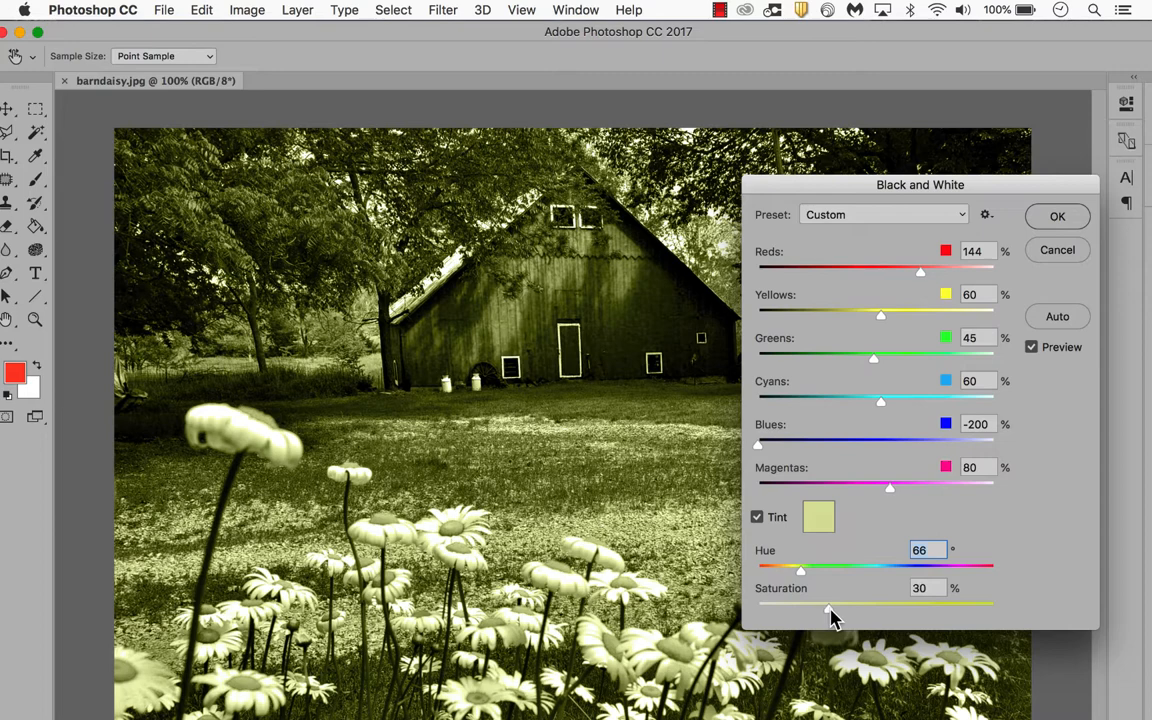
pyautogui.moveTo(800, 608); pyautogui.dragTo(798, 608)
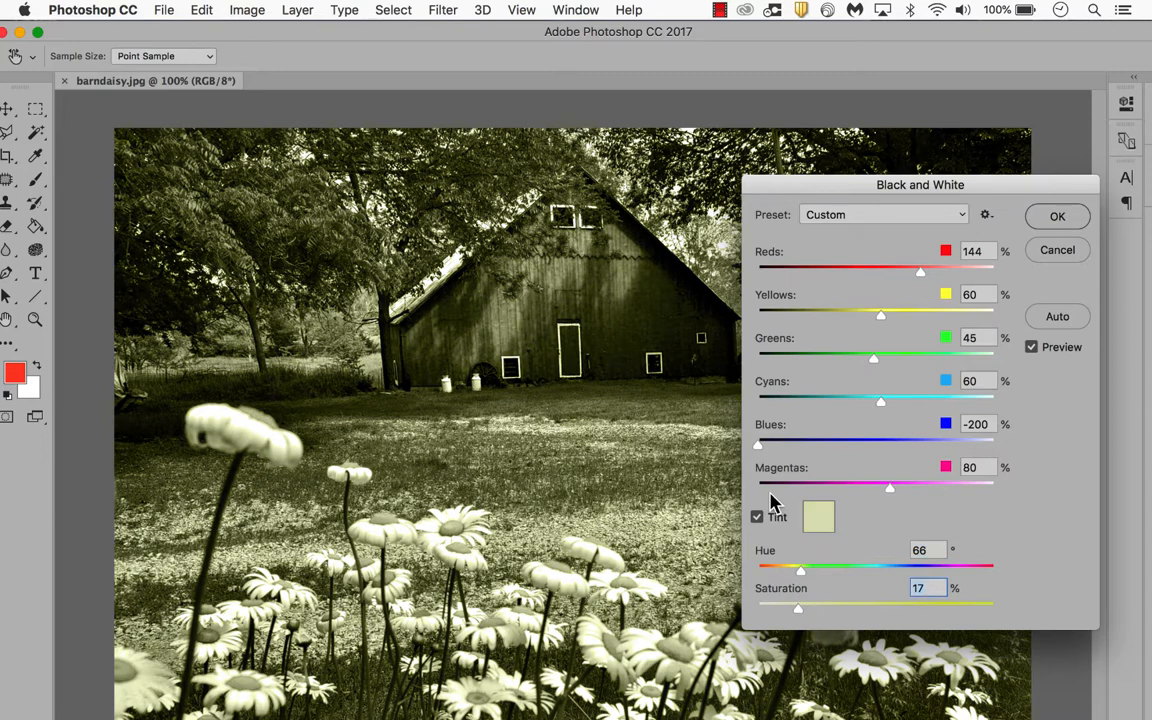
pyautogui.click(757, 517)
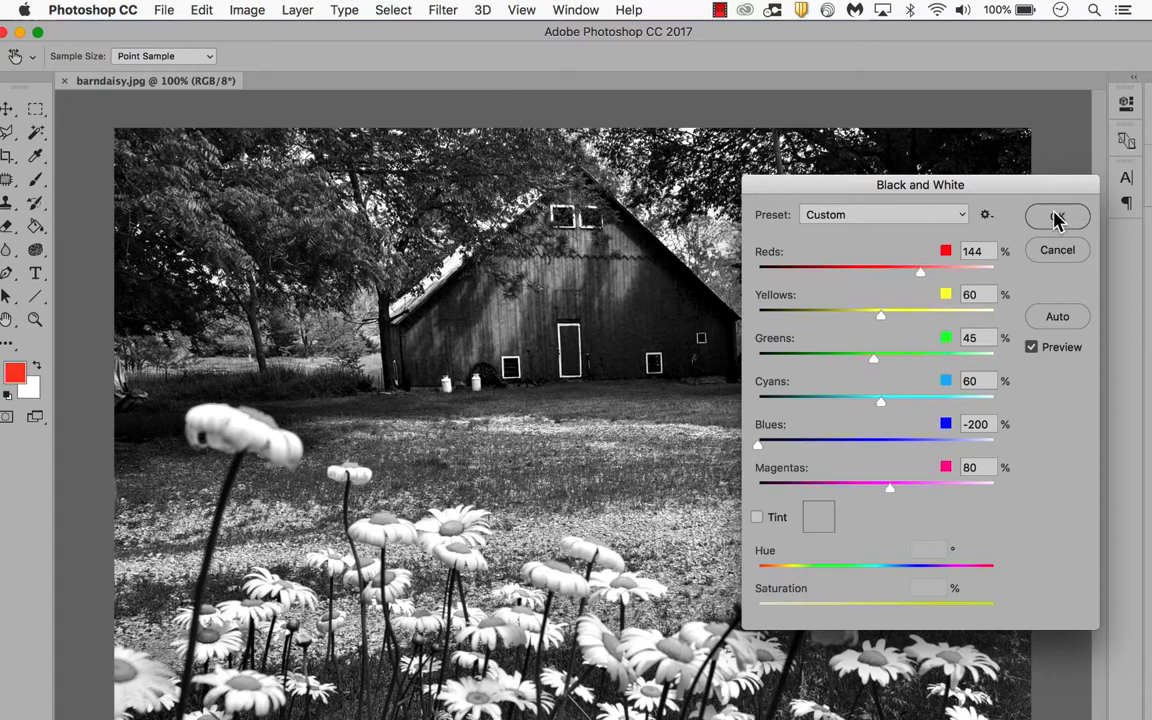
pyautogui.click(1057, 216)
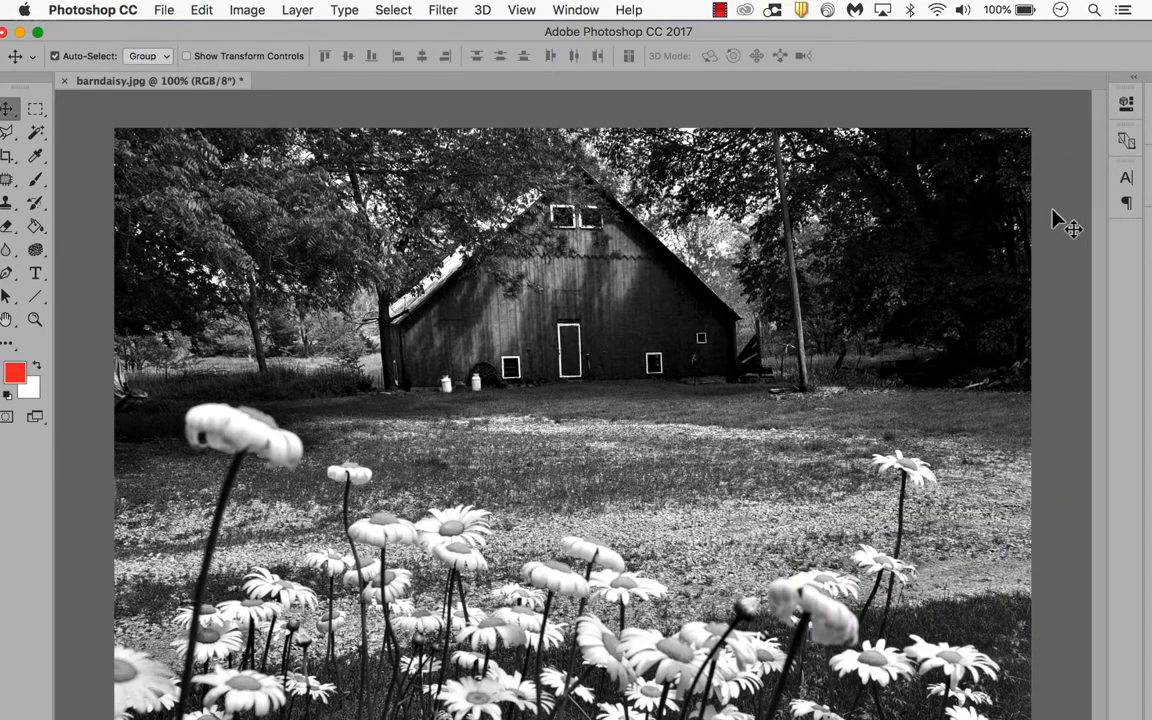